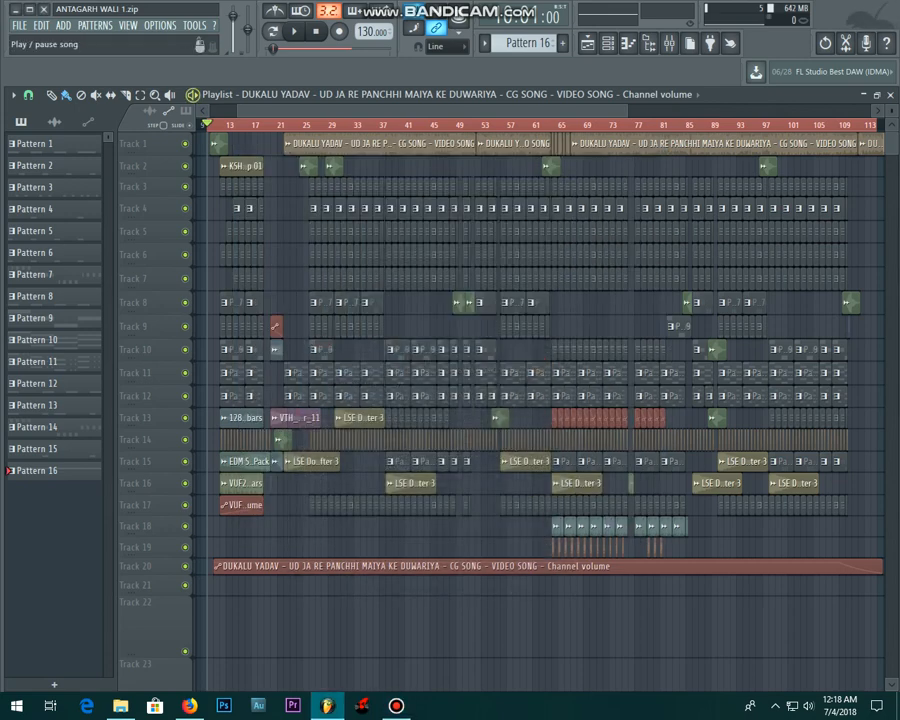
- Play the multi-track arrangement back from the first bar of the playlist
{"action": "left_click", "coordinate": [293, 31]}
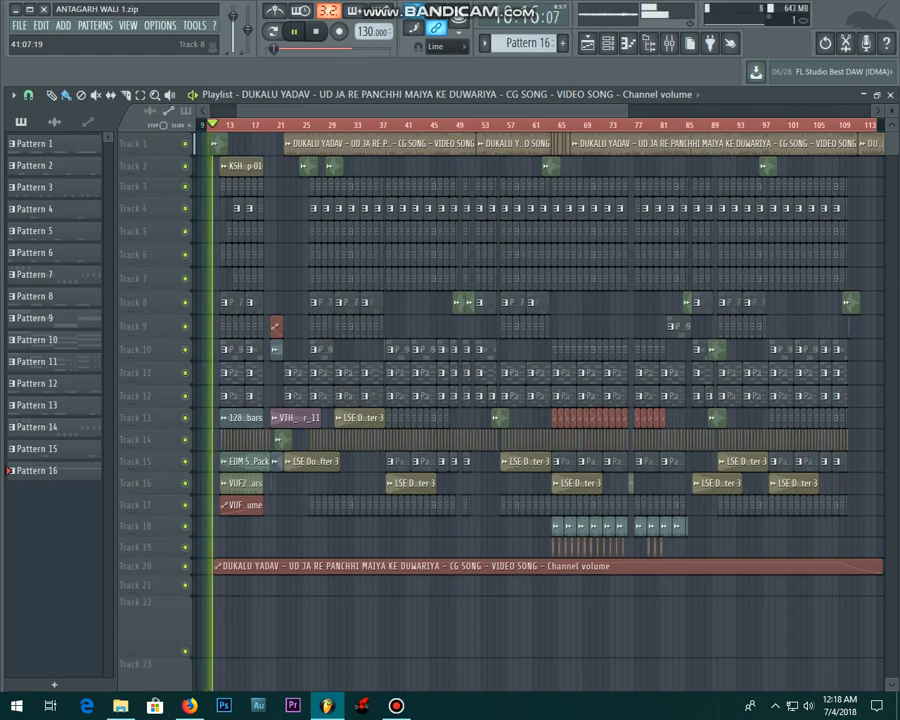